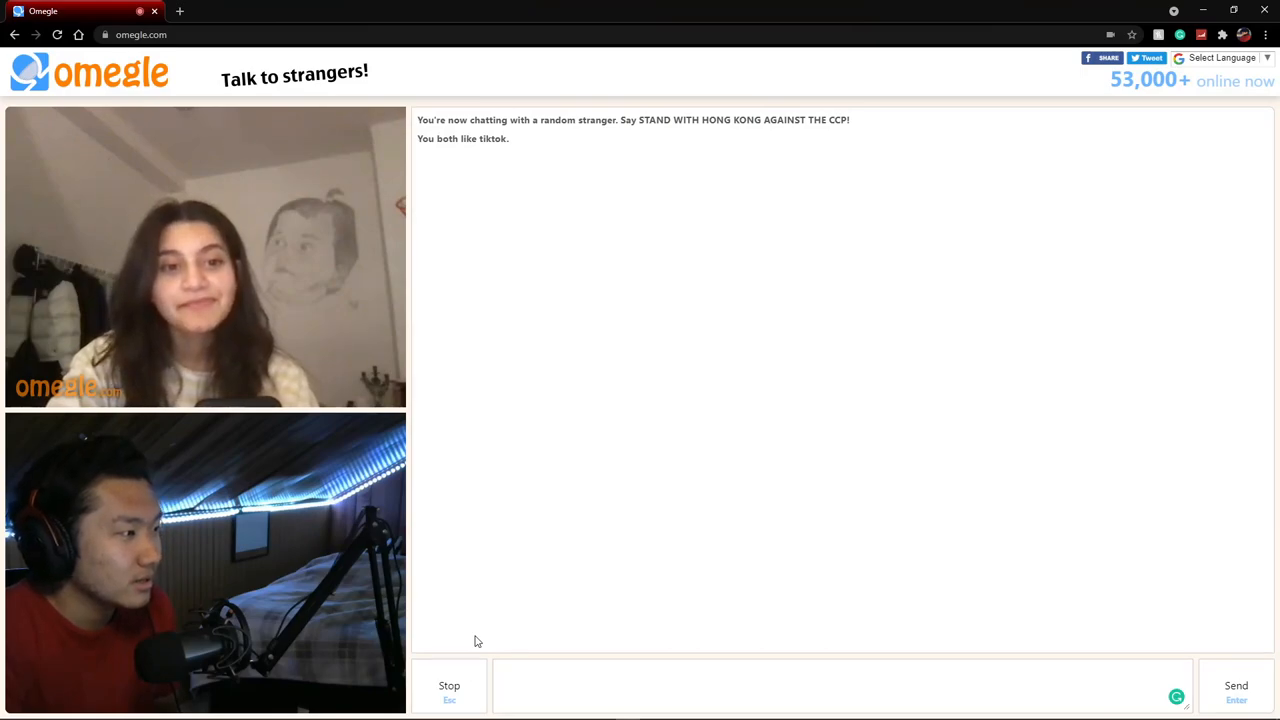
mouse_move(510, 643)
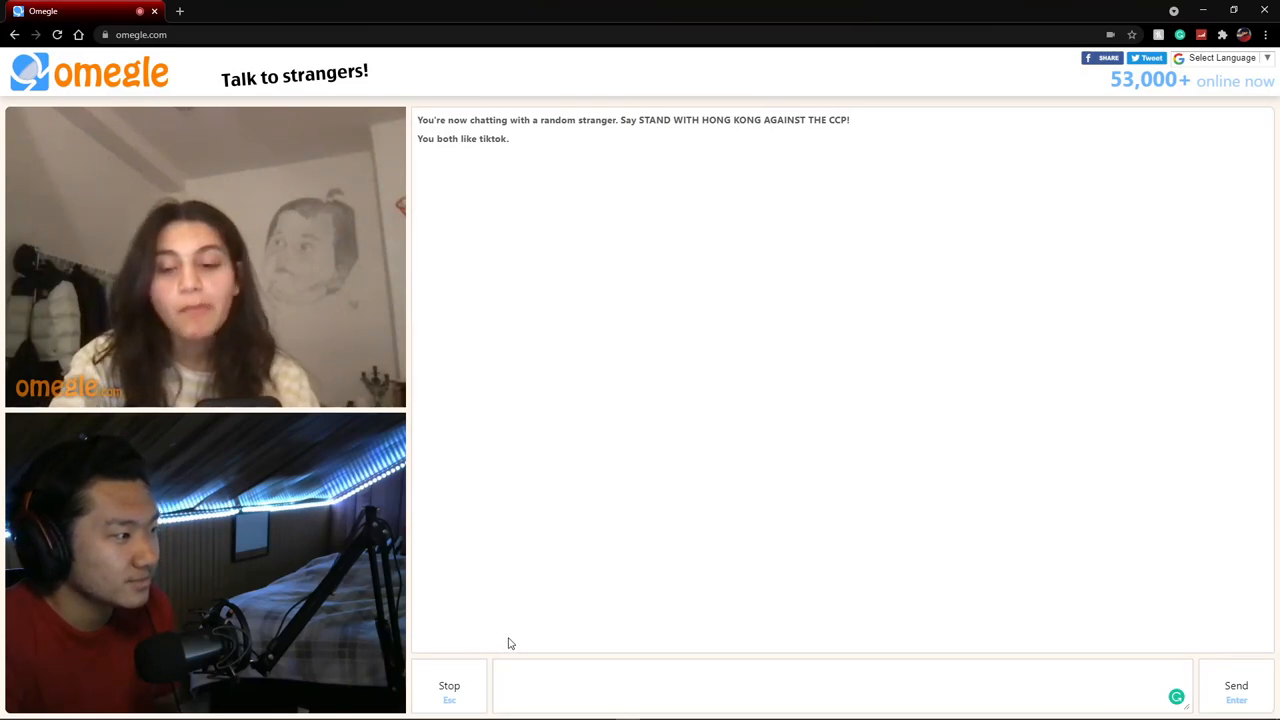